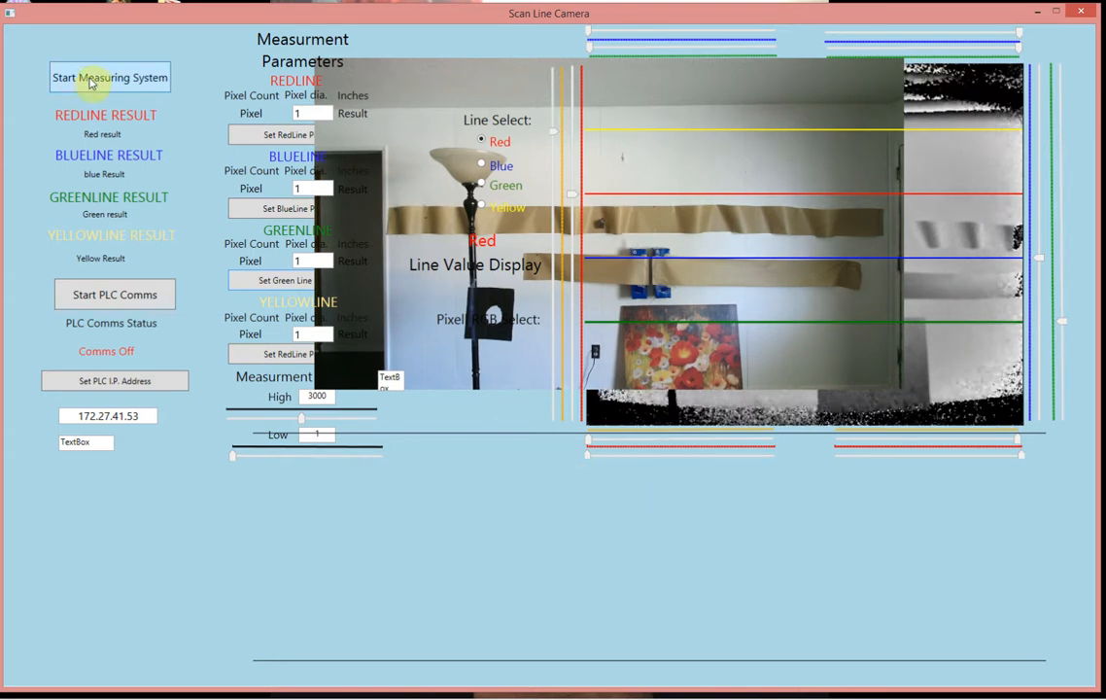
Start the measuring system so the depth image and scan-line pixel counts appear
{"action": "left_click", "coordinate": [109, 78]}
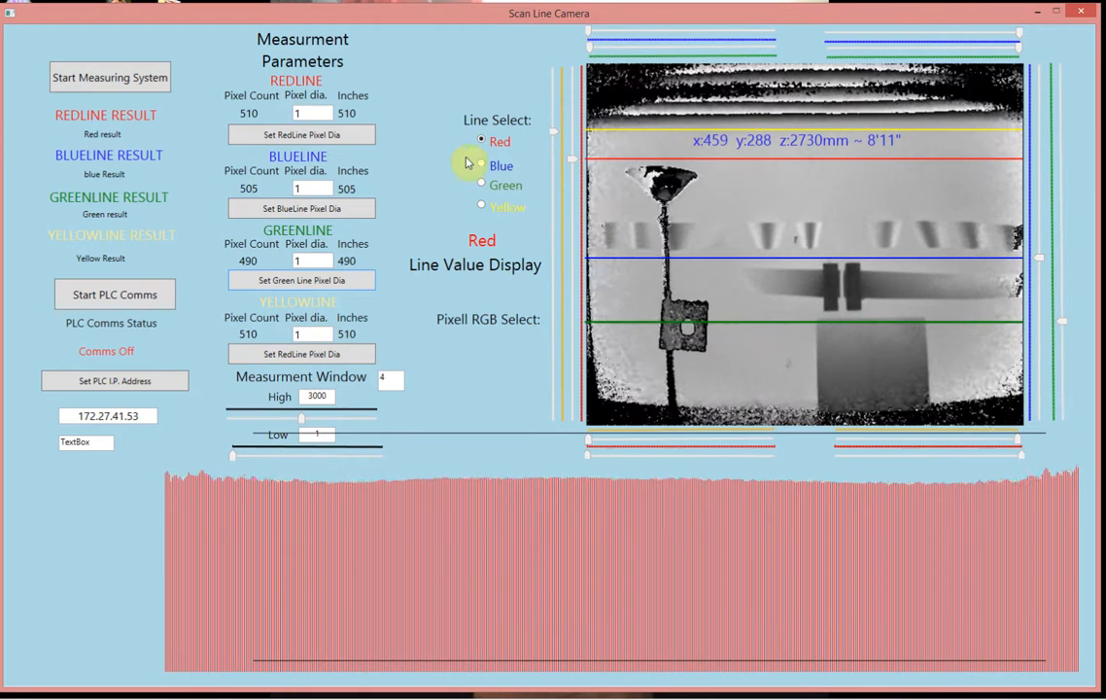
Cycle the value plot through the blue and yellow lines, then back to red
{"action": "left_click", "coordinate": [482, 165]}
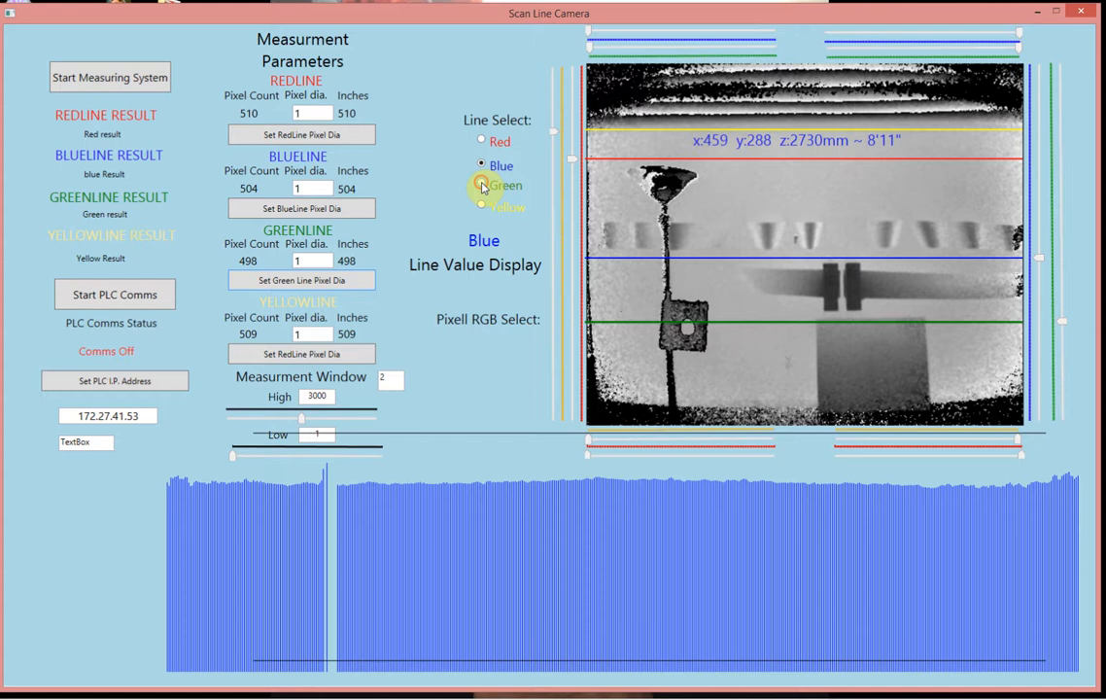
{"action": "left_click", "coordinate": [482, 206]}
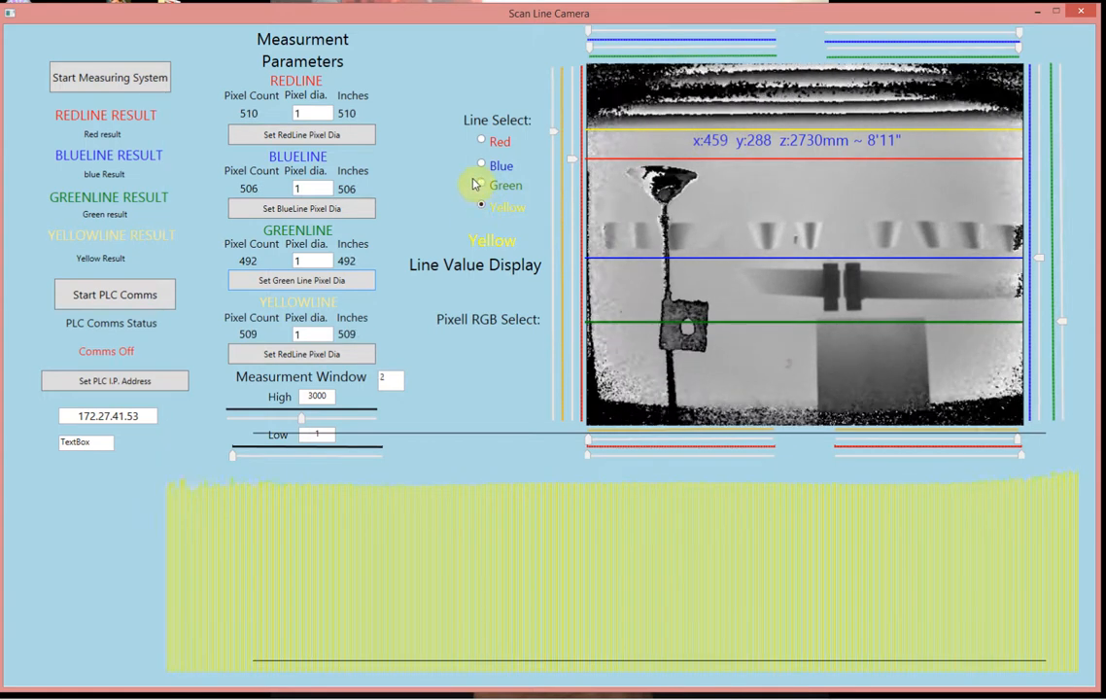
{"action": "left_click", "coordinate": [482, 140]}
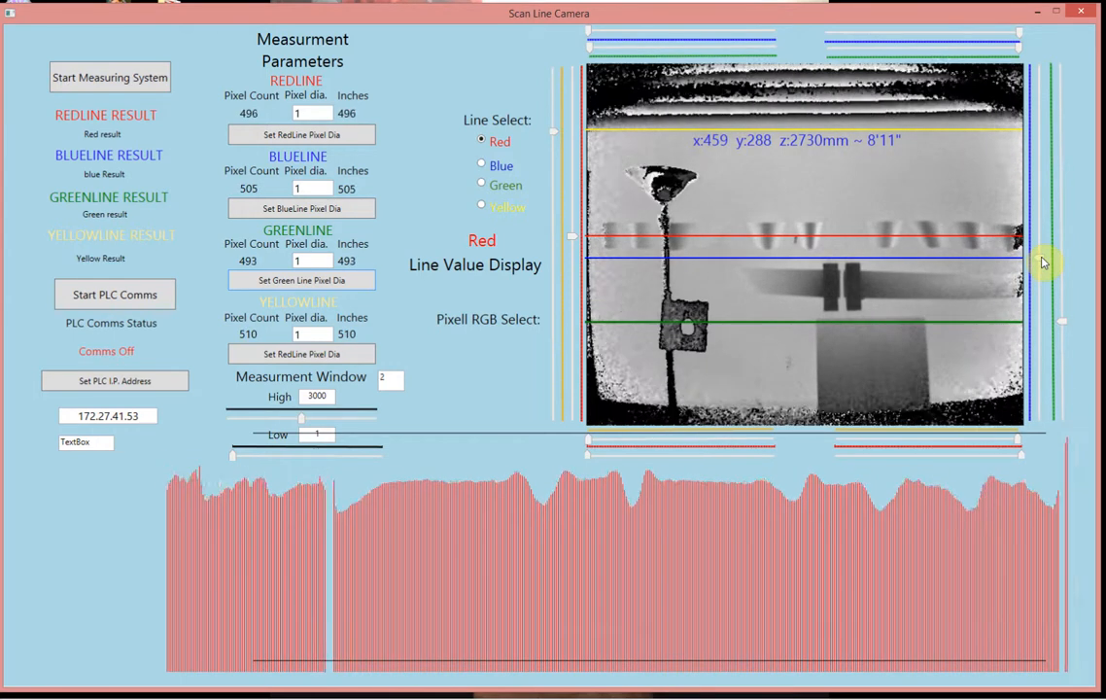
Select the blue scan line so its depth profile is graphed
{"action": "left_click", "coordinate": [482, 165]}
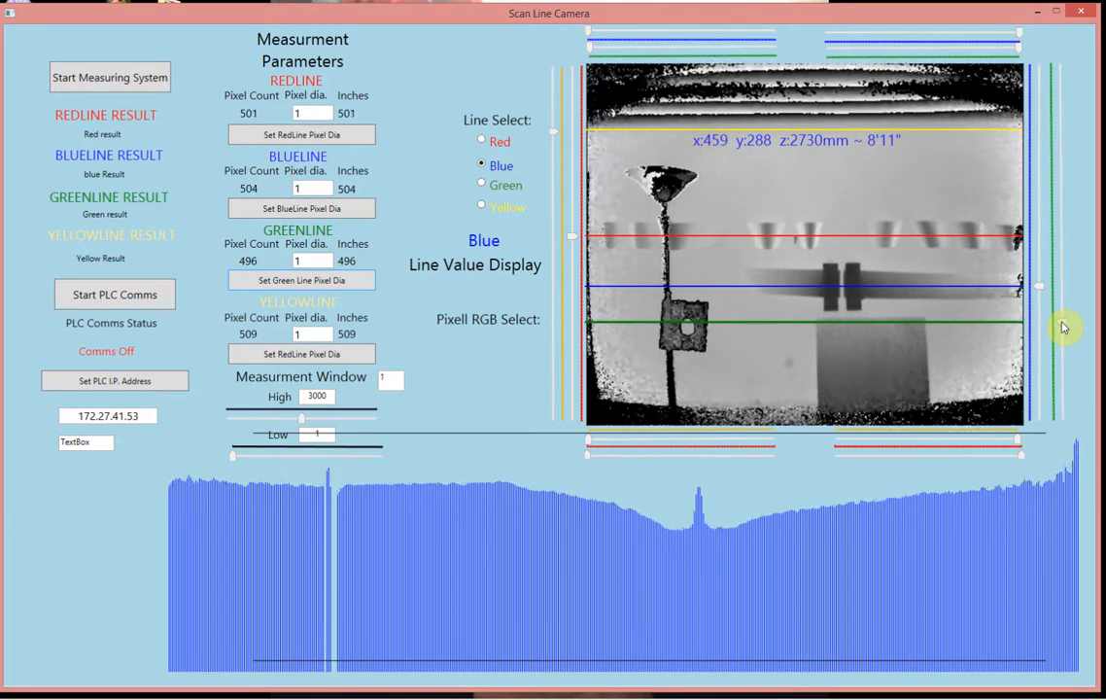
Select the green scan line to graph its depth profile with the central gap
{"action": "left_click", "coordinate": [482, 184]}
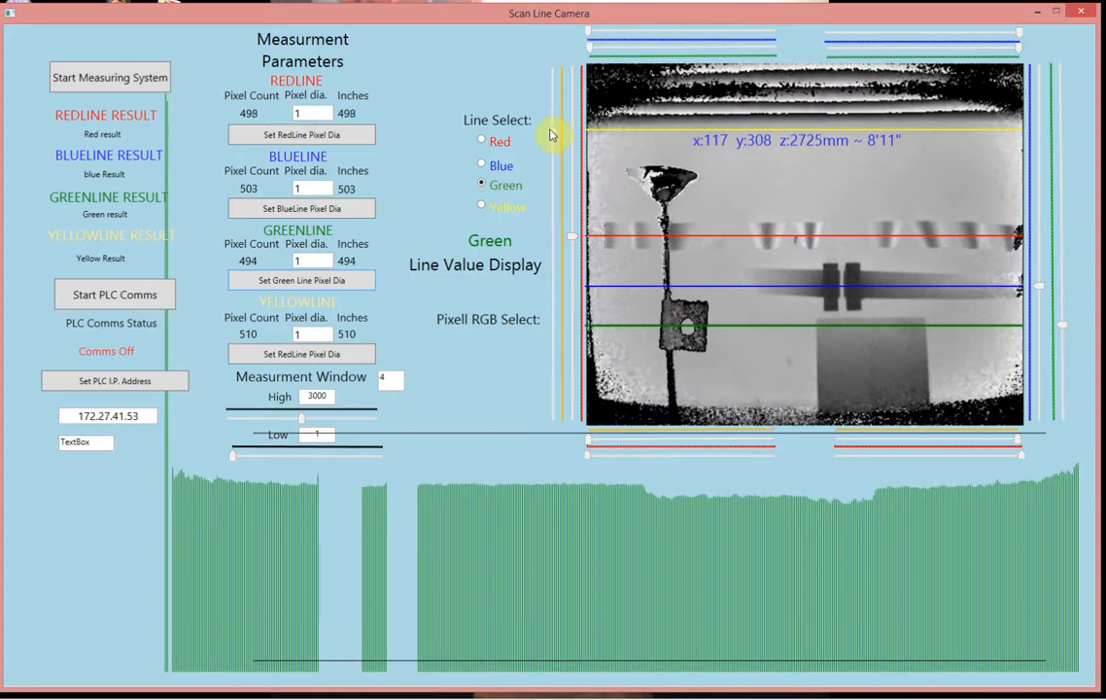
Graph the yellow and blue lines moved beside red, then the green line's central peak
{"action": "left_click", "coordinate": [482, 206]}
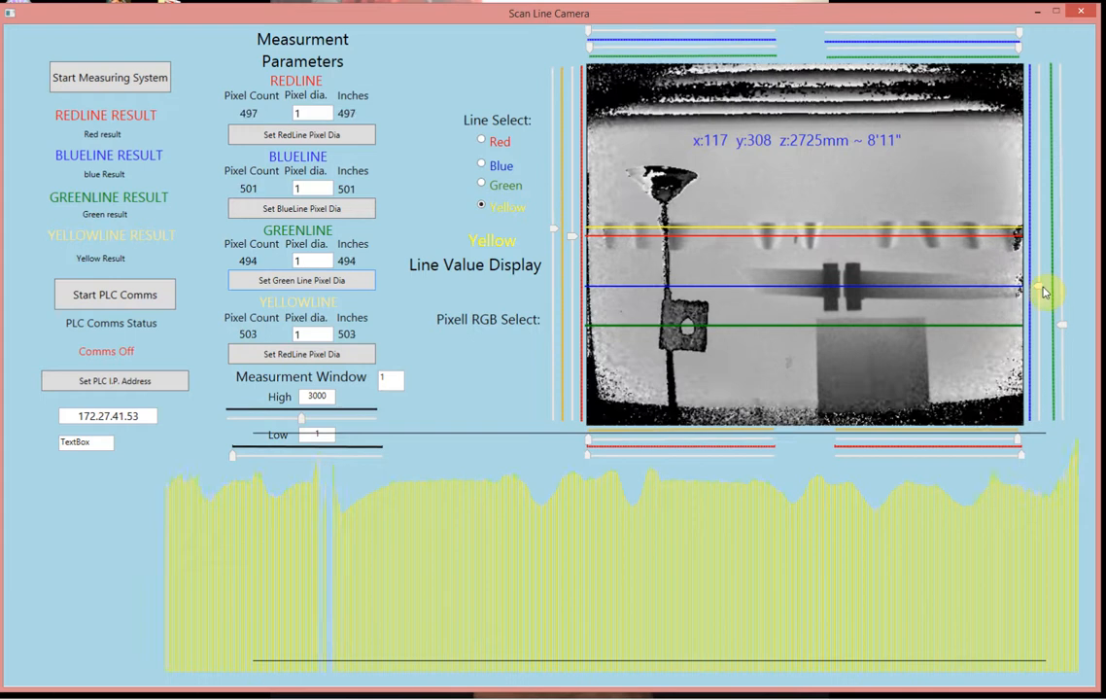
{"action": "left_click", "coordinate": [482, 165]}
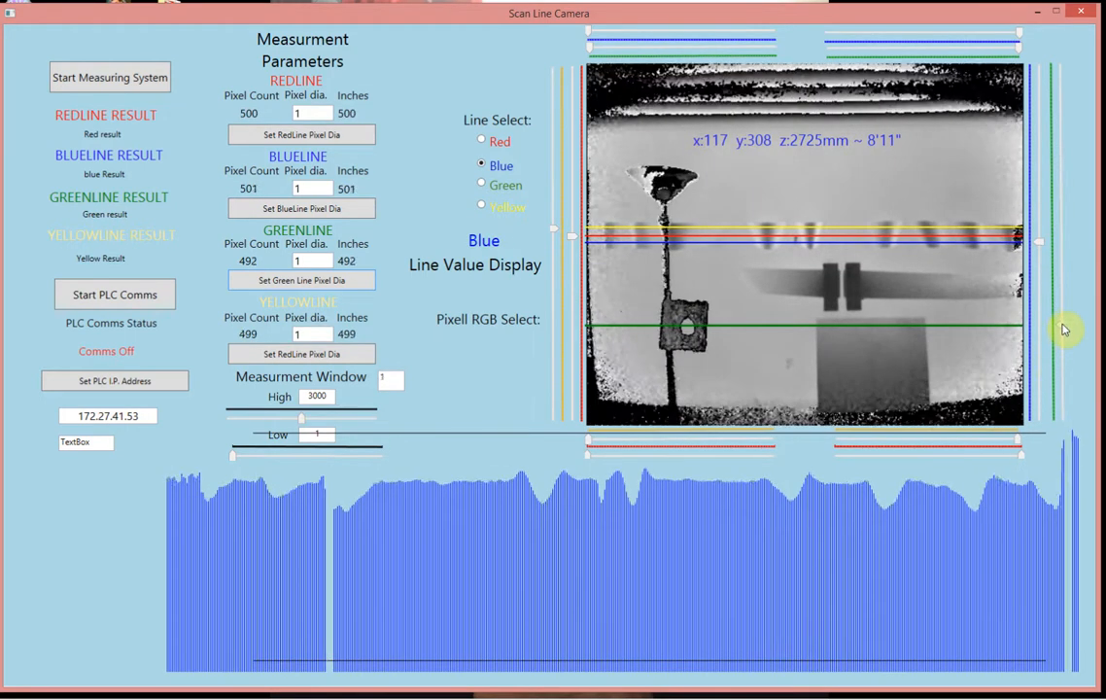
{"action": "left_click", "coordinate": [482, 185]}
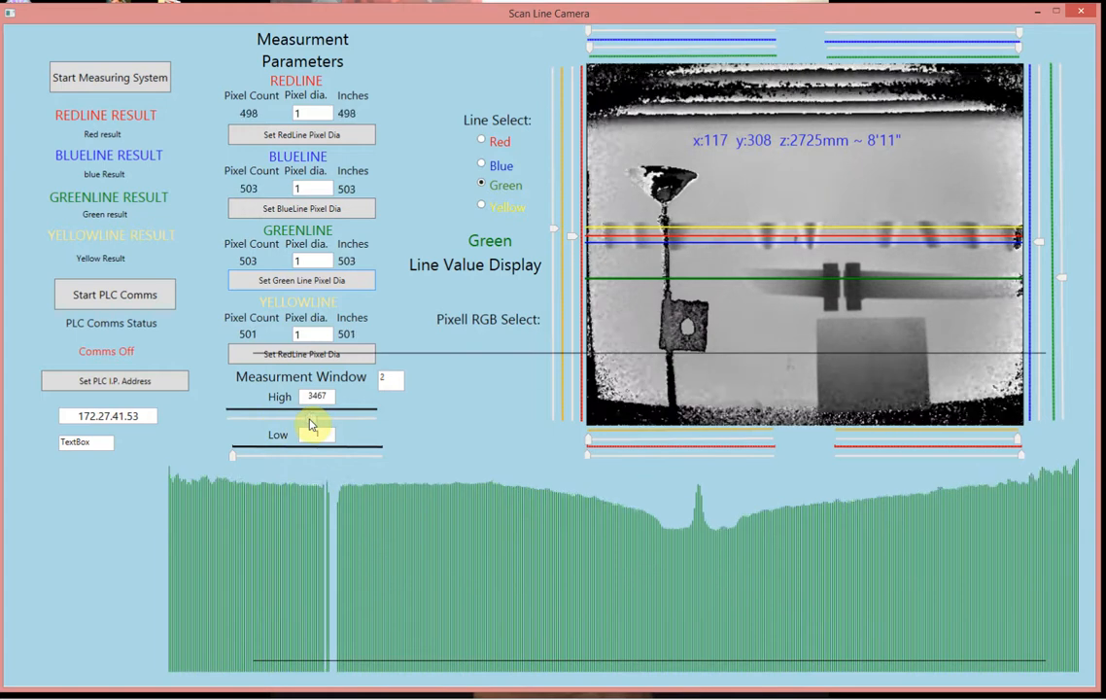
Drag the measurement window's High slider to set the depth limit to 3110
{"action": "left_click_drag", "start_coordinate": [314, 416], "coordinate": [309, 427]}
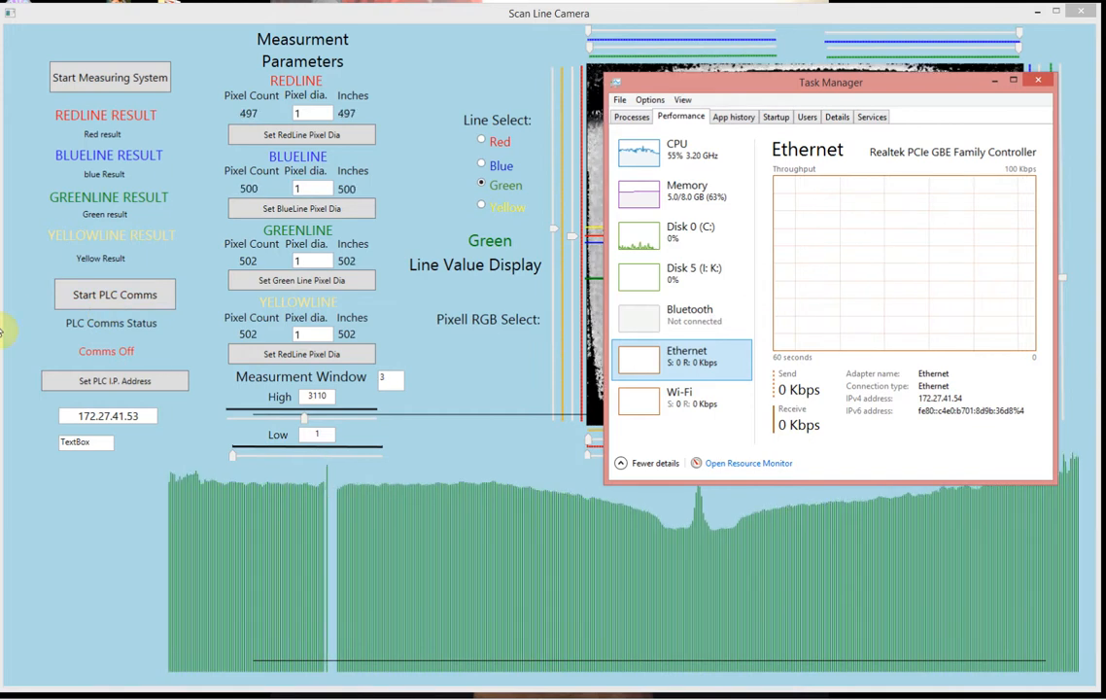
Switch from Task Manager's Ethernet view to the ScanLineCamera code in Visual Studio
{"action": "left_click", "coordinate": [115, 293]}
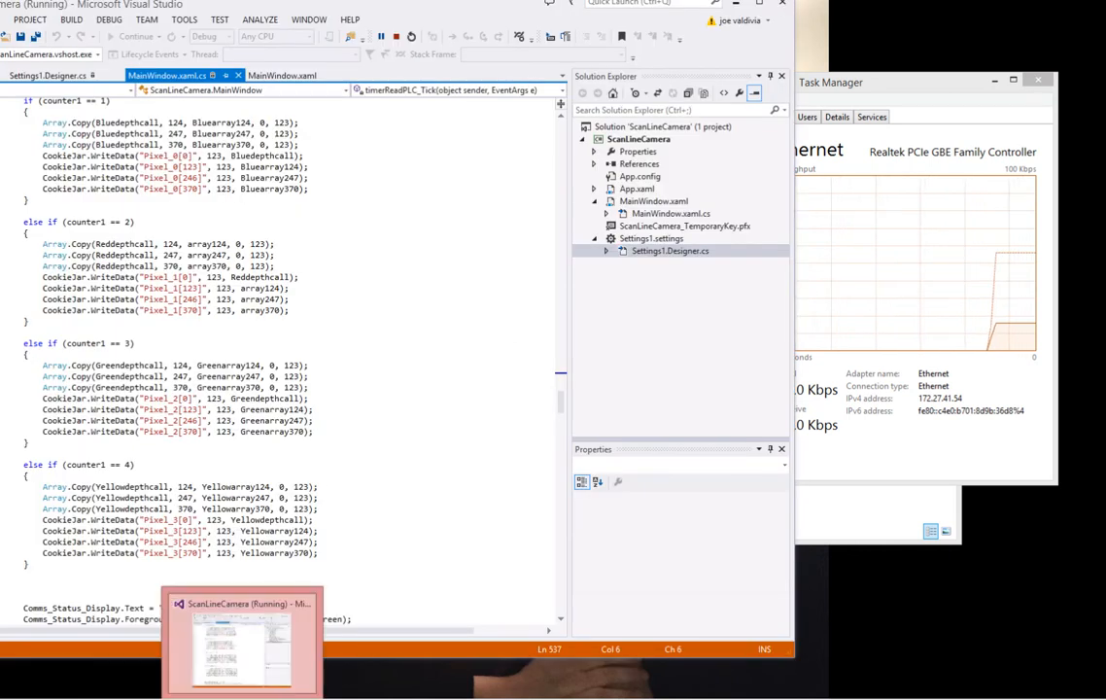
Review timerReadPLC_Tick in MainWindow.xaml.cs, which writes each line's pixel data to the PLC
{"action": "left_click", "coordinate": [243, 638]}
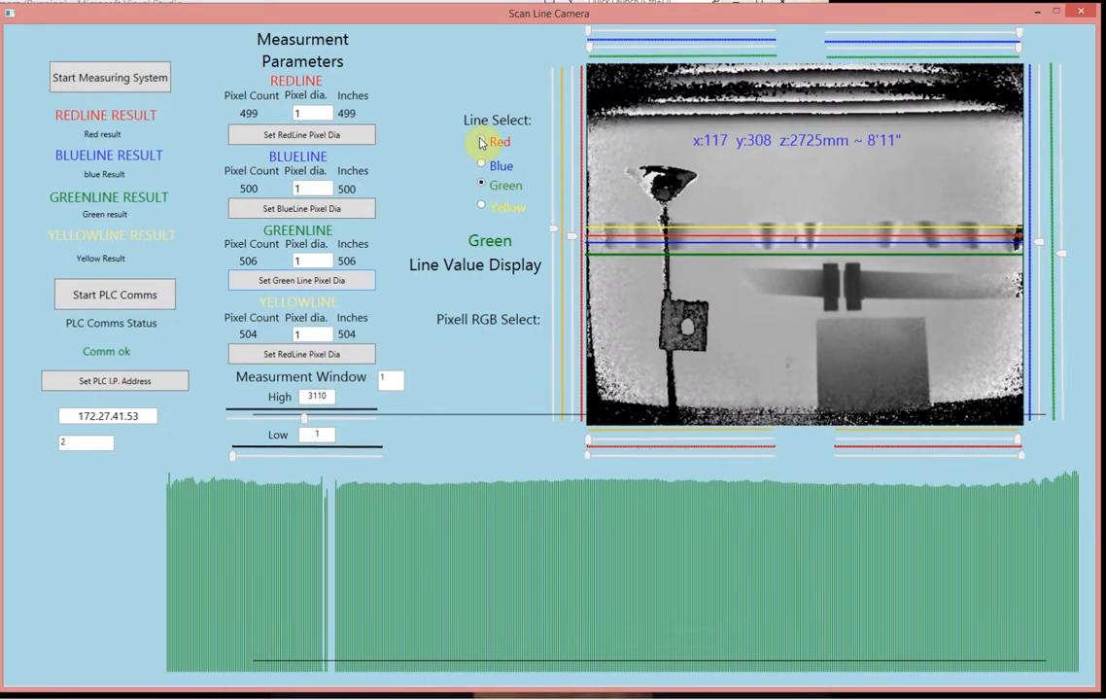
Select the red scan line to graph its depth profile while PLC communication reports OK
{"action": "left_click", "coordinate": [483, 140]}
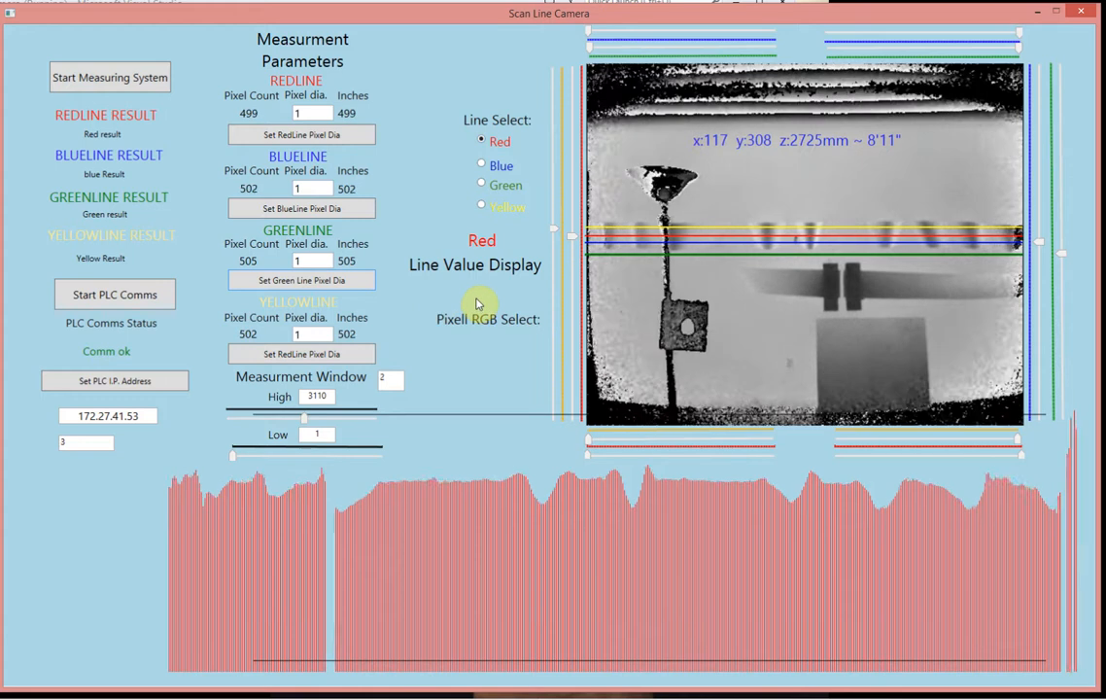